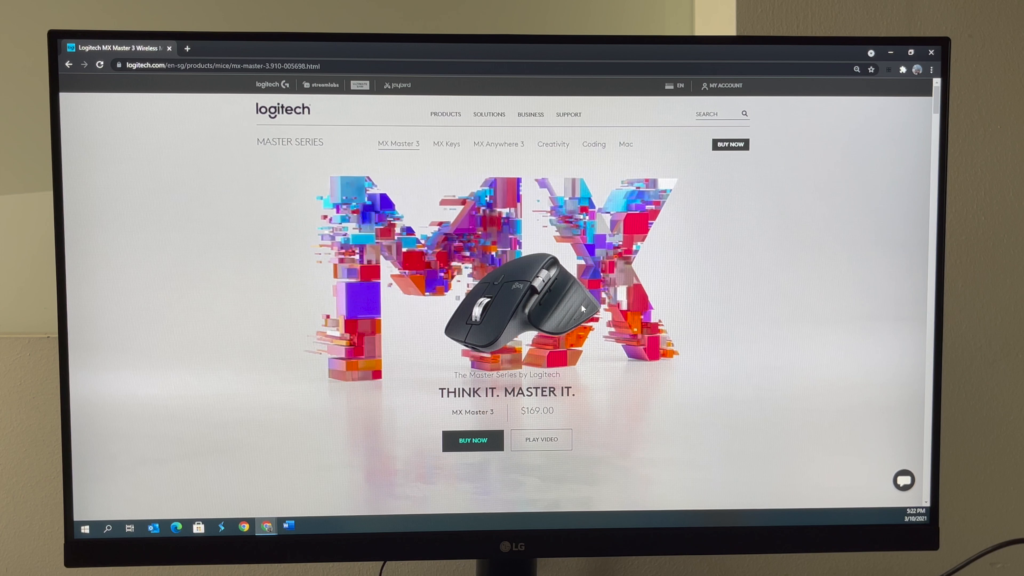
scroll("down", 3)
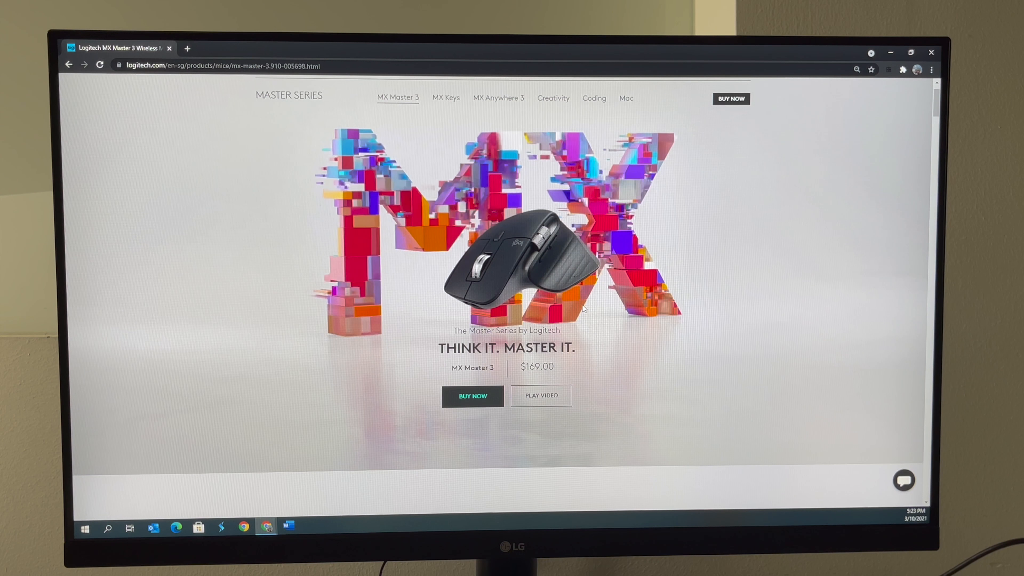
scroll("down", 3)
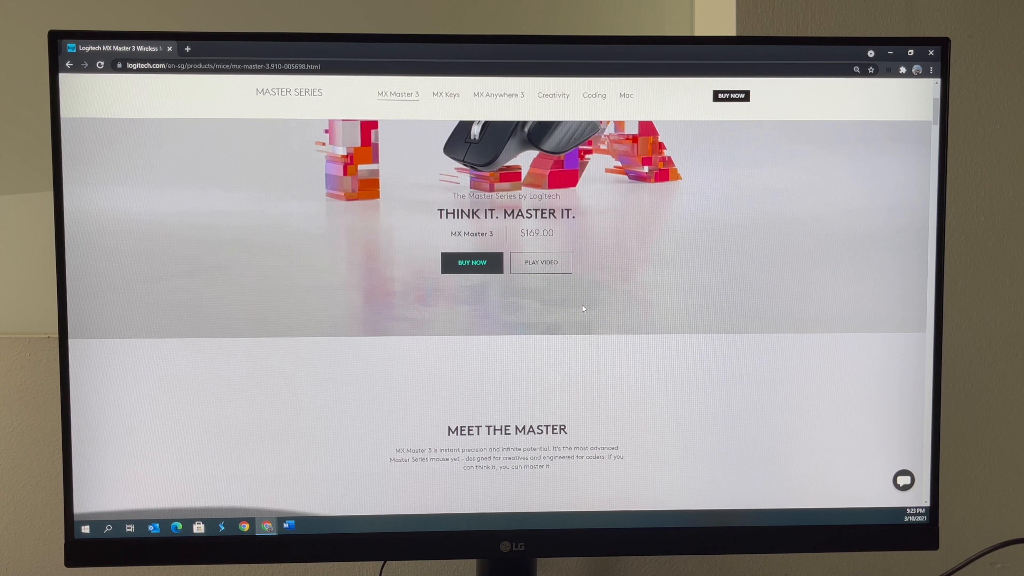
scroll("down", 3)
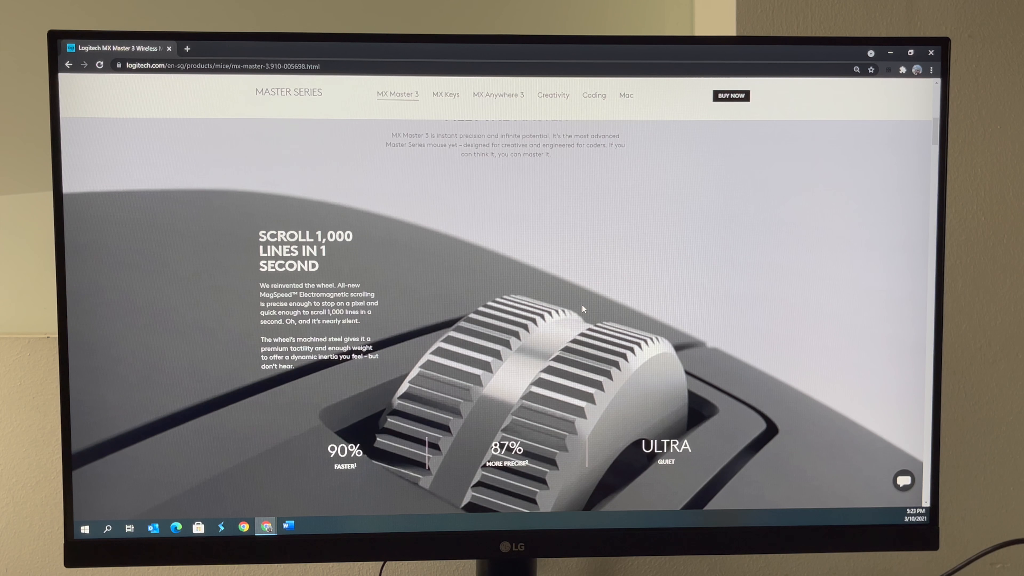
scroll("up", 3)
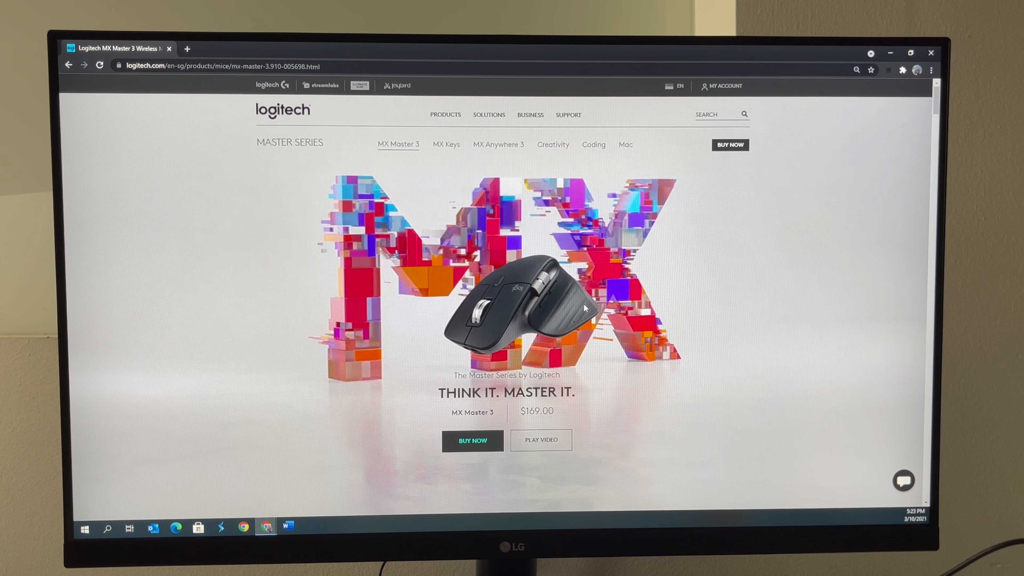
scroll("down", 3)
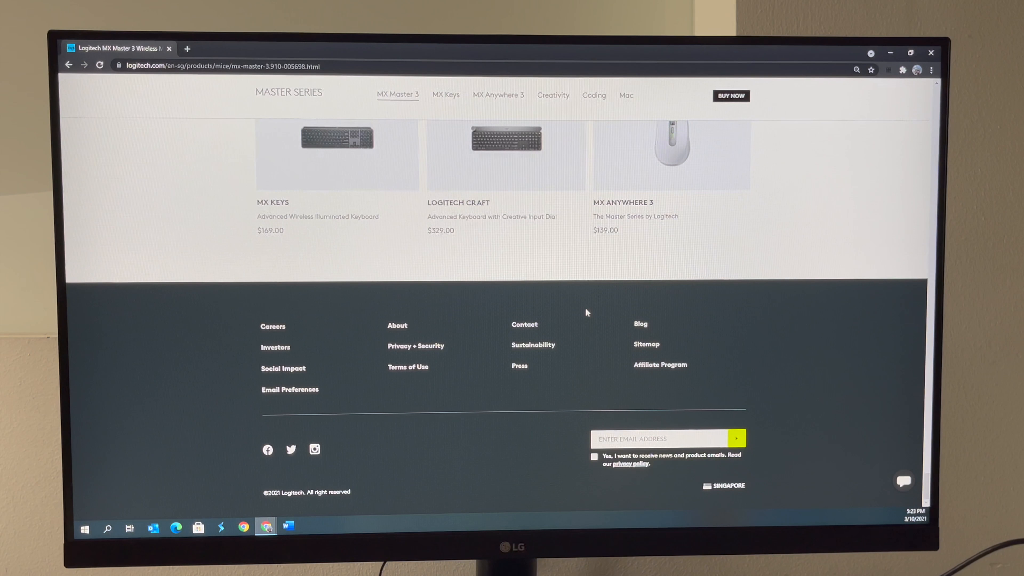
scroll("up", 3)
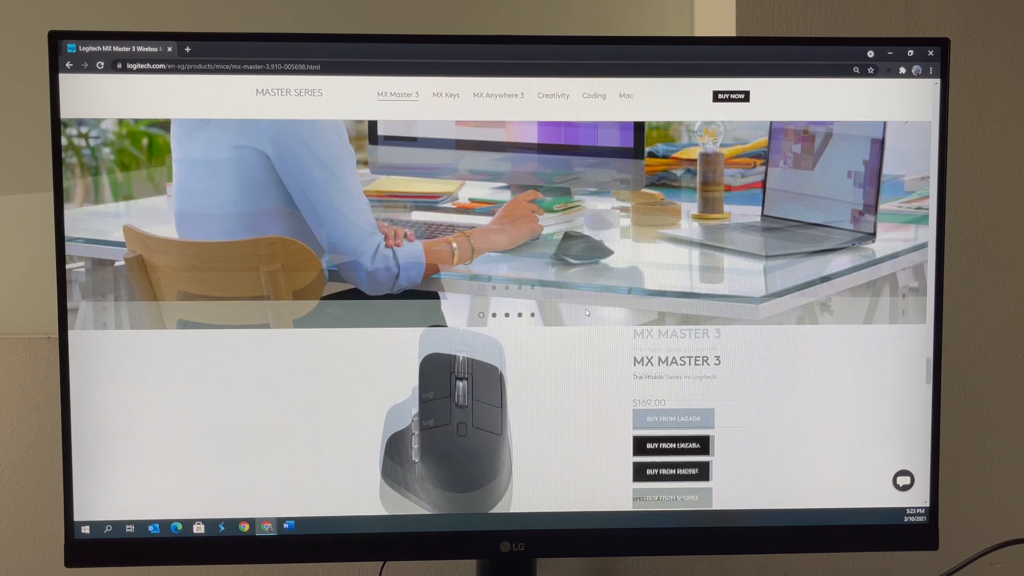